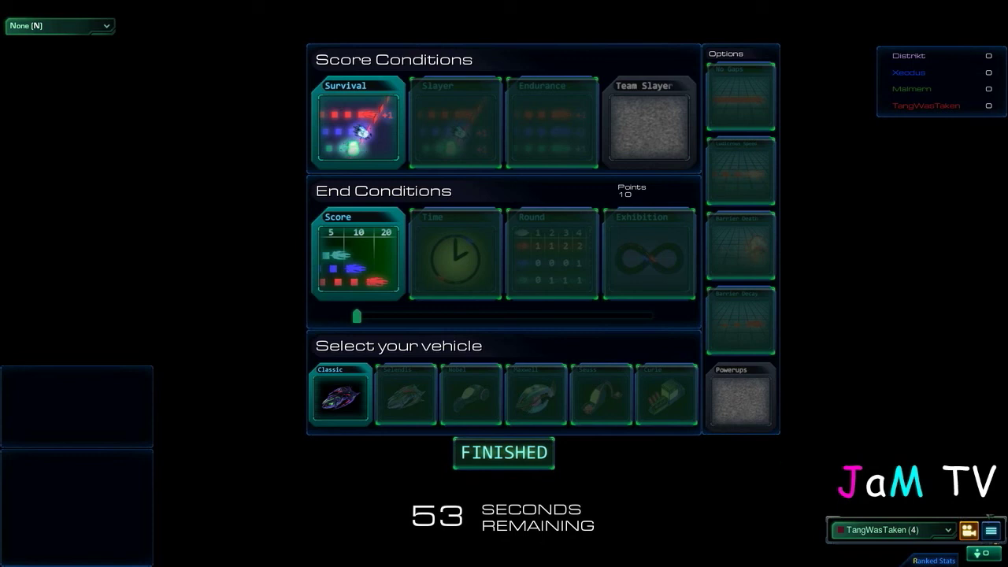
- Pick the Maxwell vehicle and confirm FINISHED so the lobby awaits remaining votes
{"action": "left_click", "coordinate": [535, 393]}
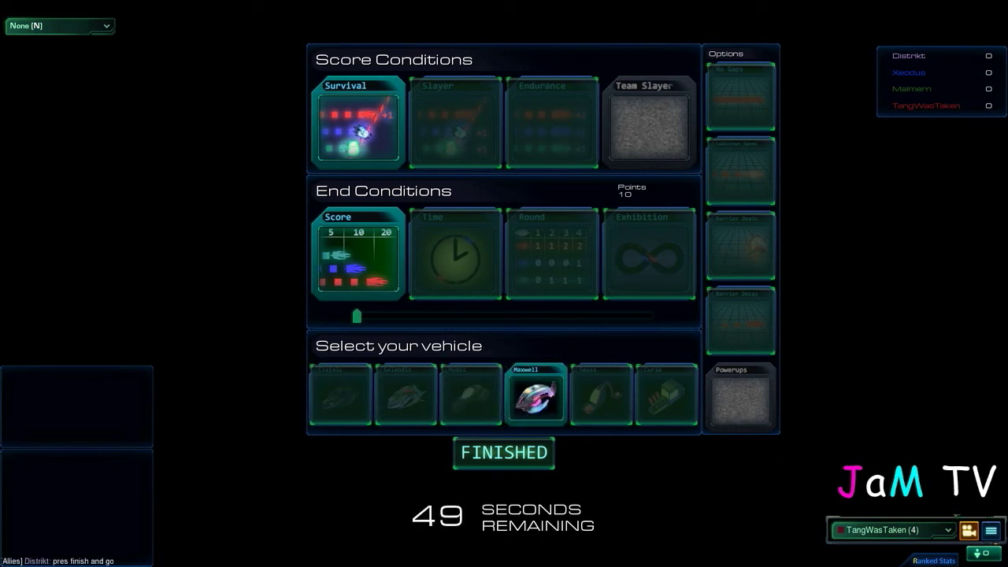
{"action": "left_click", "coordinate": [504, 453]}
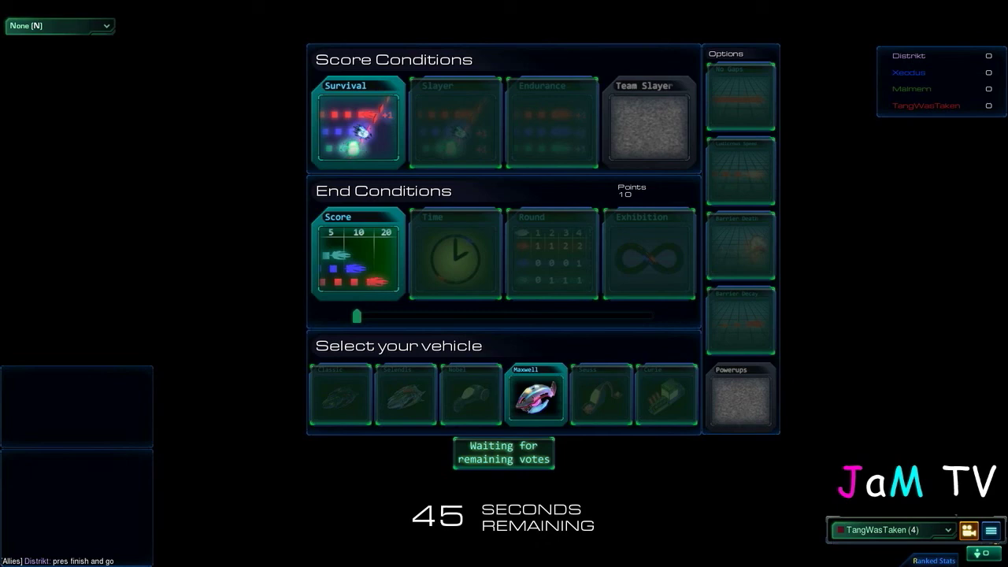